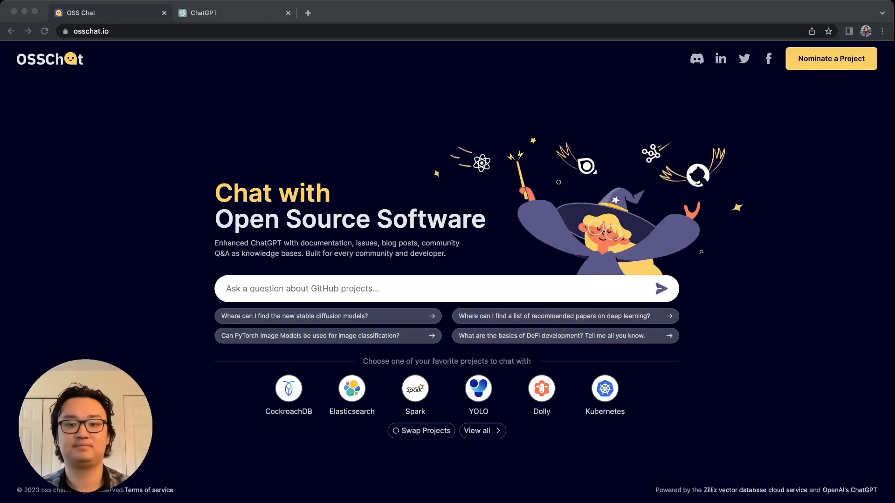
Ask ChatGPT 'what is langchain?' and get a reply that it isn't a recognized term as of 2021.
{"action": "left_click", "coordinate": [225, 13]}
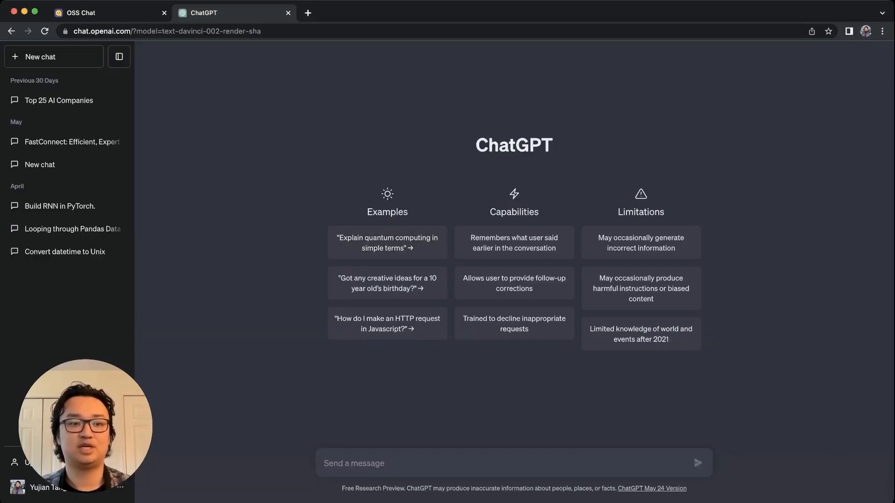
{"action": "type", "text": "what"}
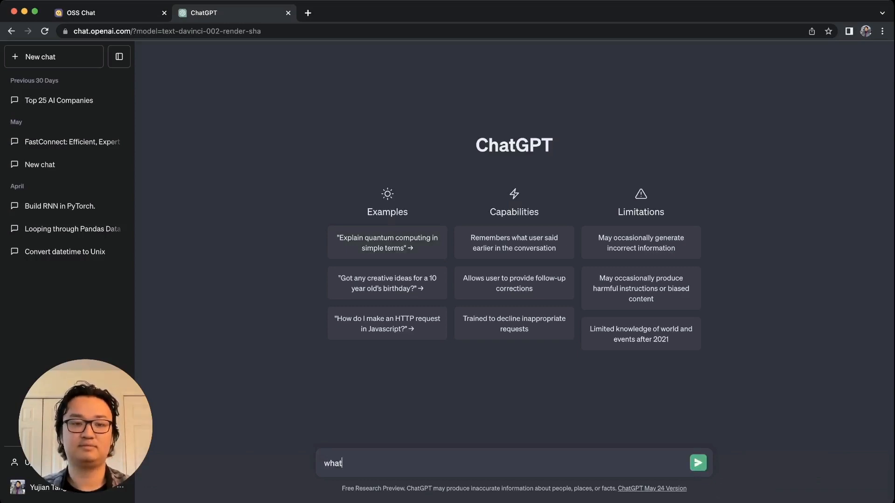
{"action": "left_click", "coordinate": [697, 462]}
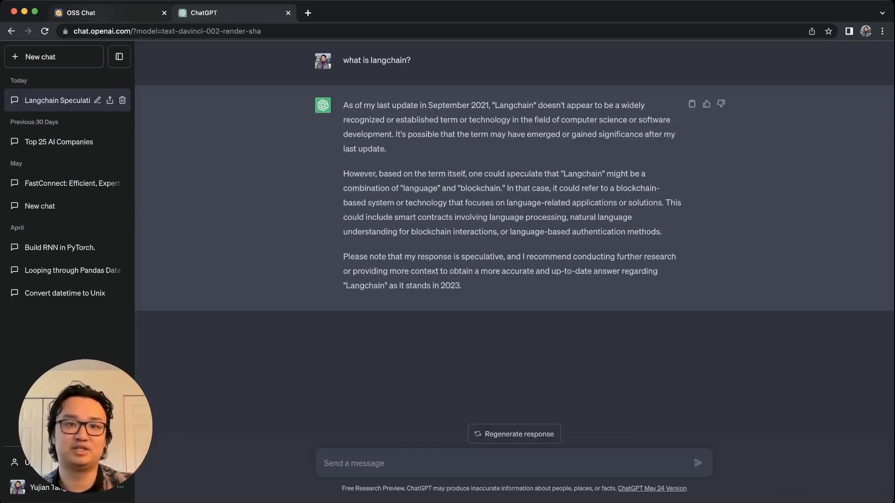
From OSS Chat's full project list, start a chat about the LangChain project.
{"action": "left_click", "coordinate": [110, 13]}
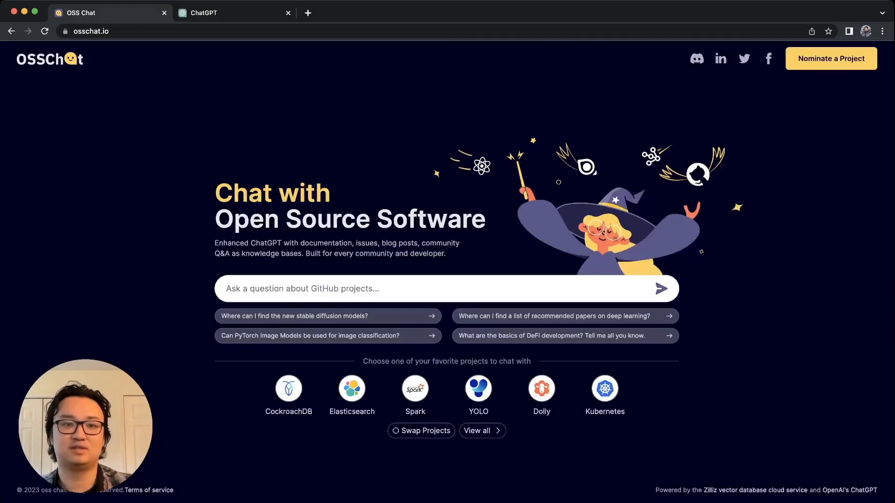
{"action": "left_click", "coordinate": [482, 431]}
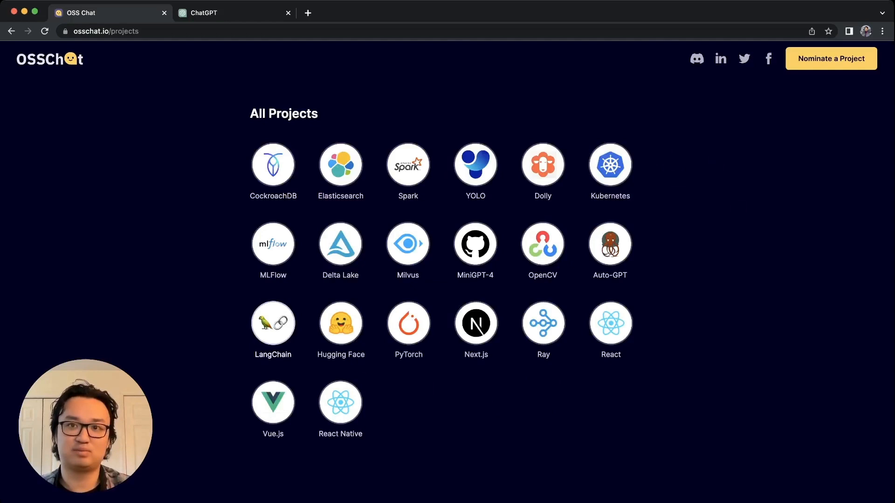
{"action": "left_click", "coordinate": [273, 316]}
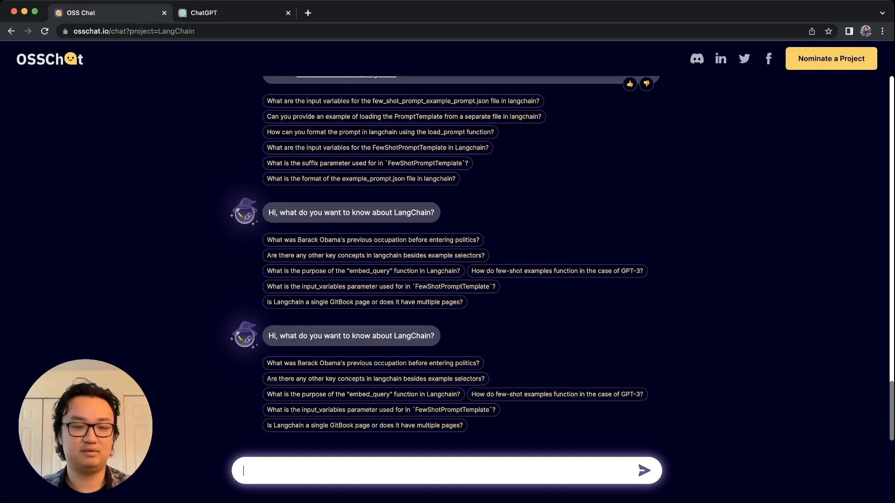
Ask 'How do I build a Conversation Chain in LangChain?' and read the three-step code answer with docs link.
{"action": "type", "text": "How do I build a Conversation"}
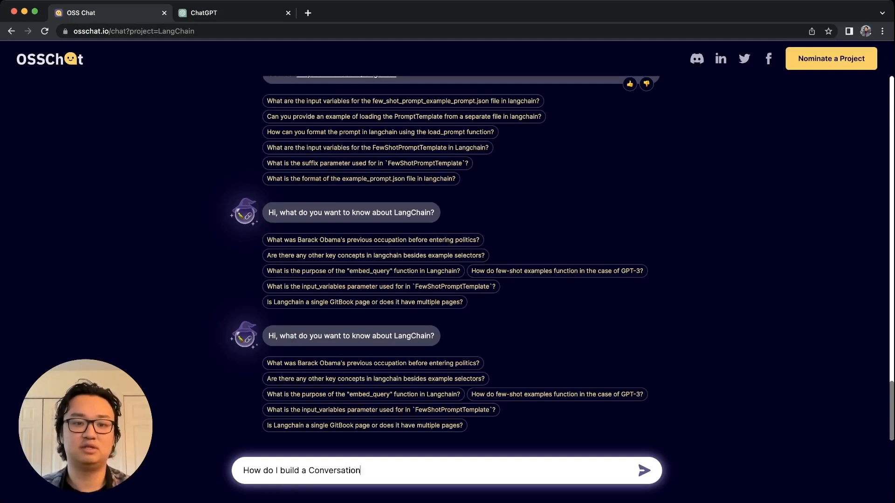
{"action": "type", "text": "Chain in LangChai"}
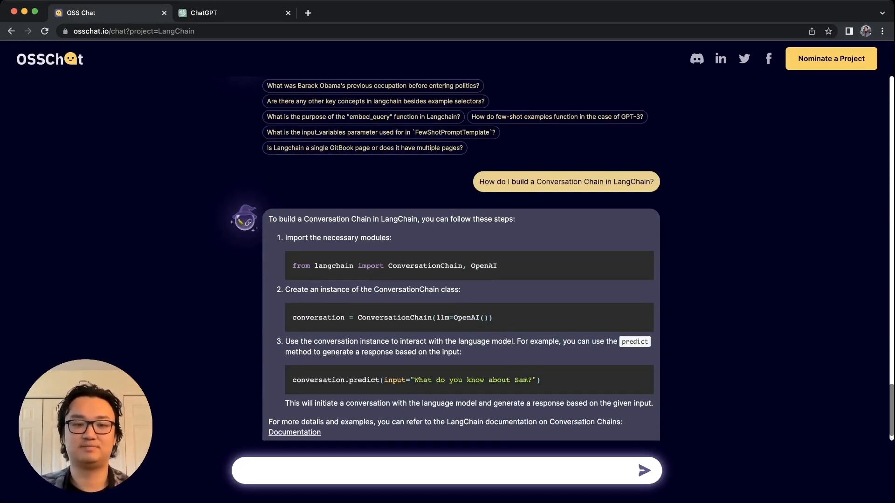
{"action": "scroll", "scroll_direction": "down", "scroll_amount": 3}
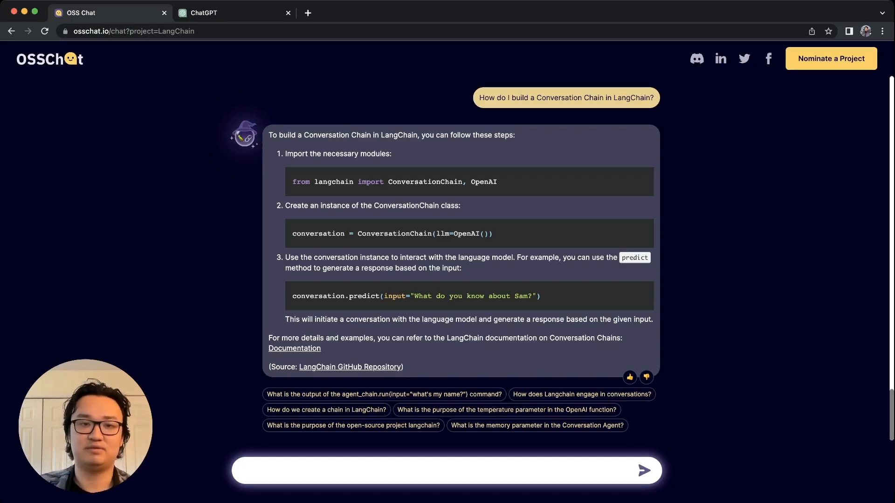